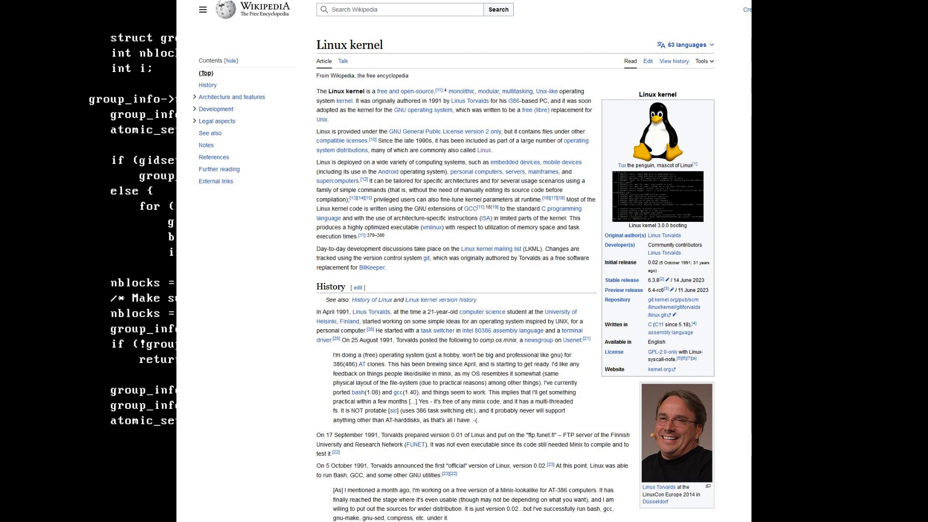
scroll("down", 3)
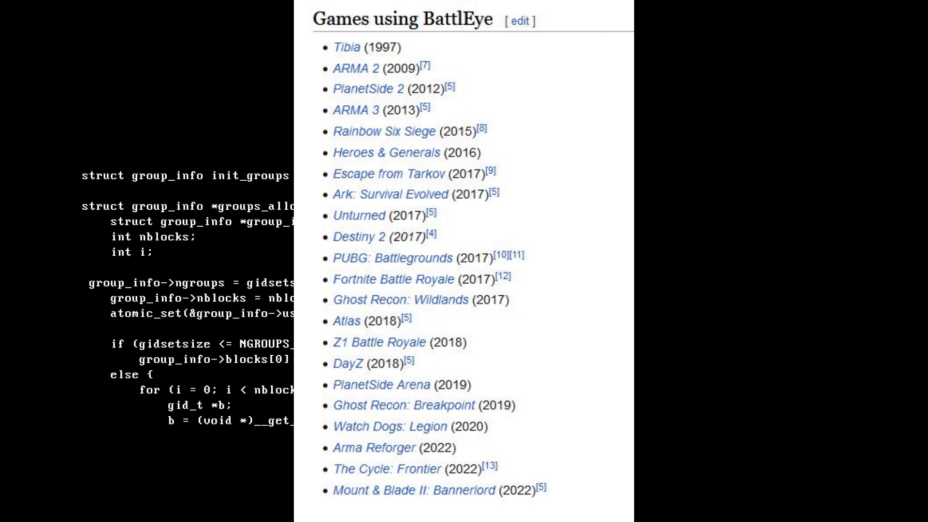
scroll("down", 3)
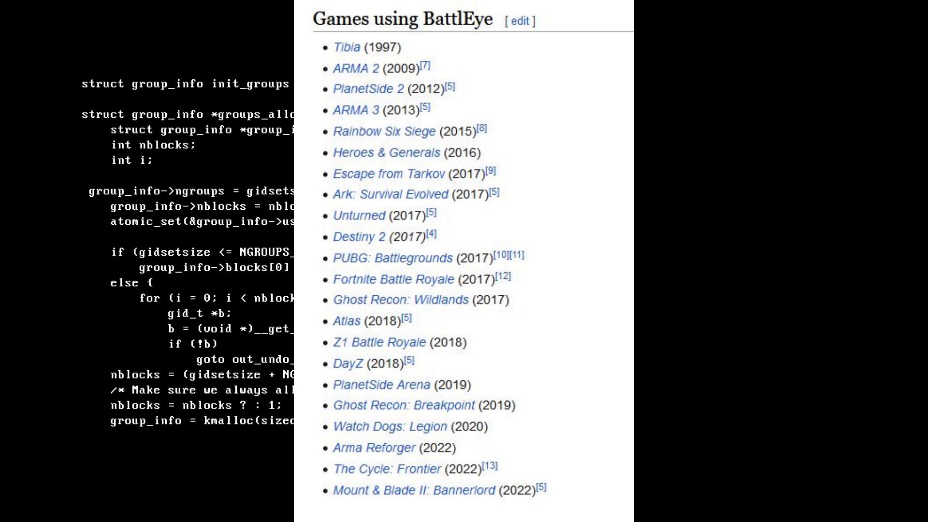
scroll("down", 3)
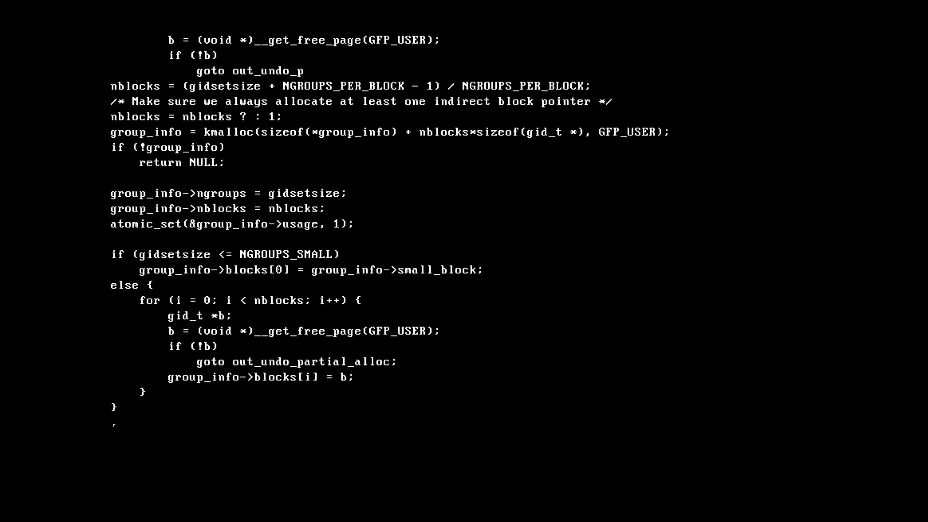
scroll("down", 3)
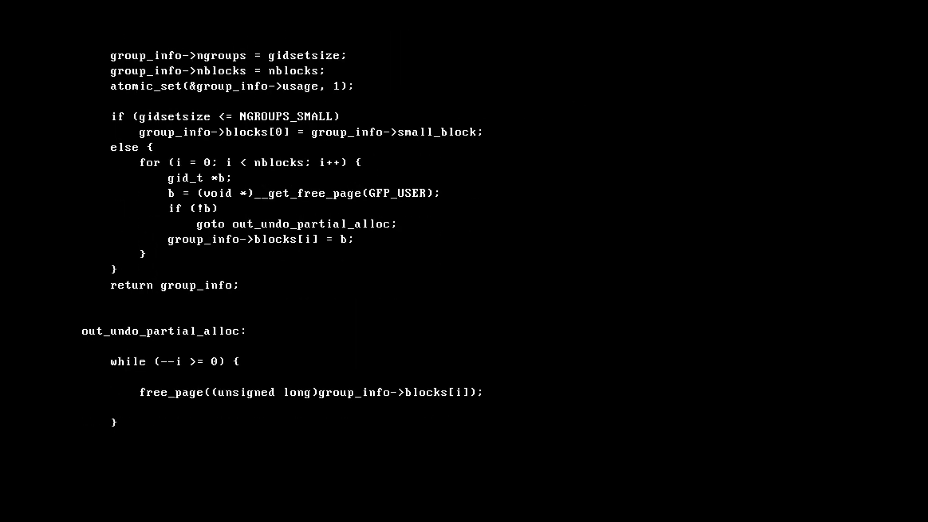